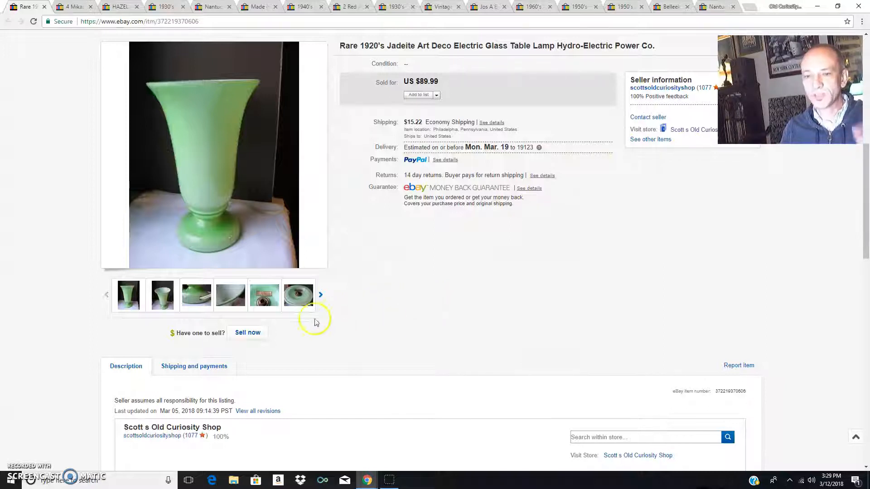
View the lamp's approval-label photo, enlarge the viewer and advance to the lit-lamp picture.
{"action": "left_click", "coordinate": [264, 295]}
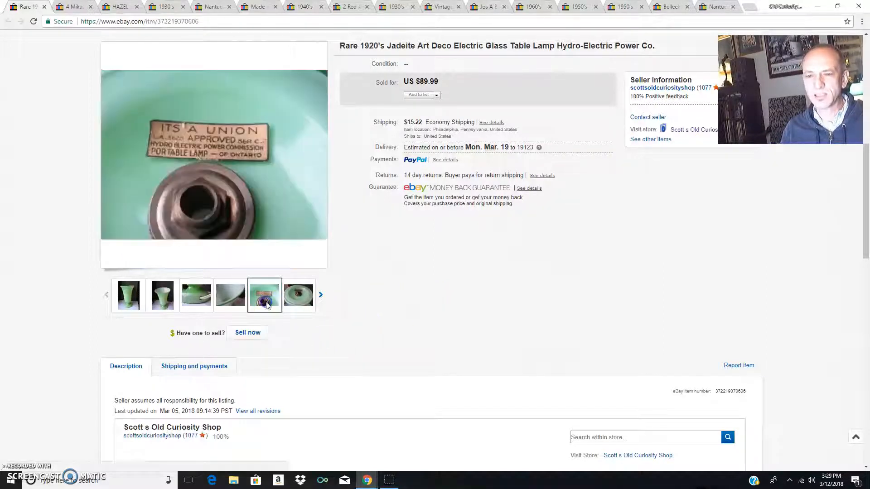
{"action": "mouse_move", "coordinate": [218, 165]}
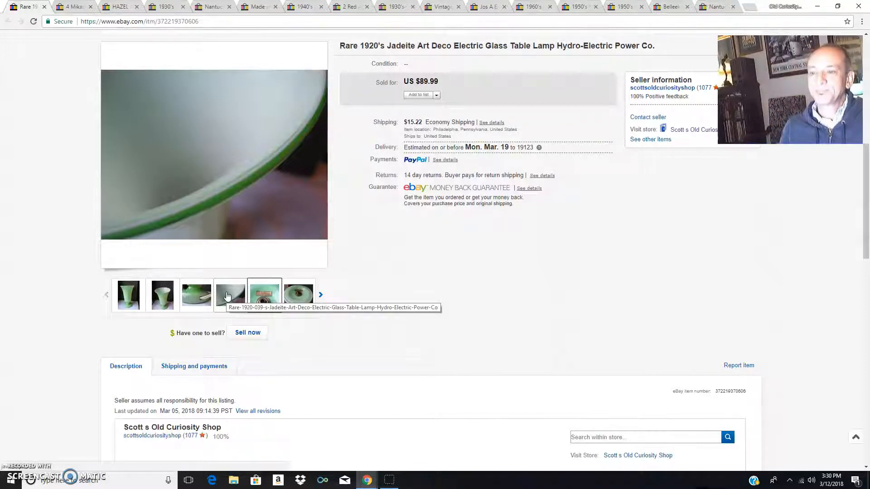
{"action": "left_click", "coordinate": [265, 295]}
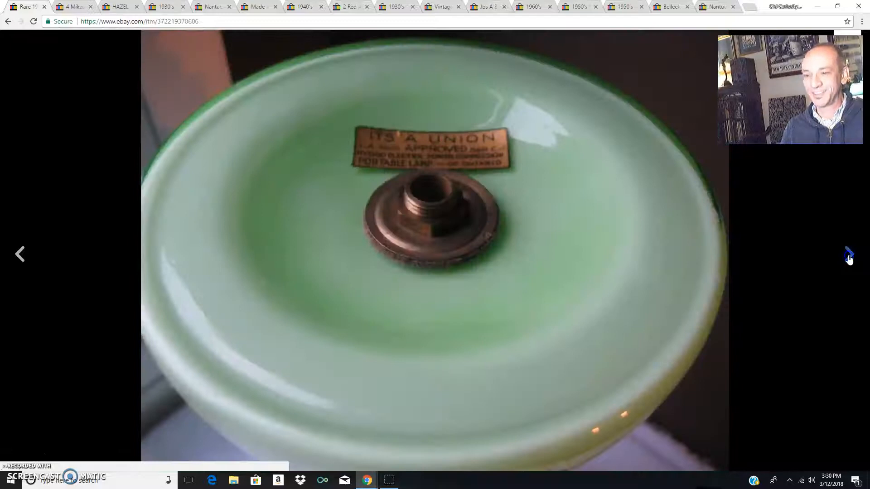
{"action": "left_click", "coordinate": [848, 254]}
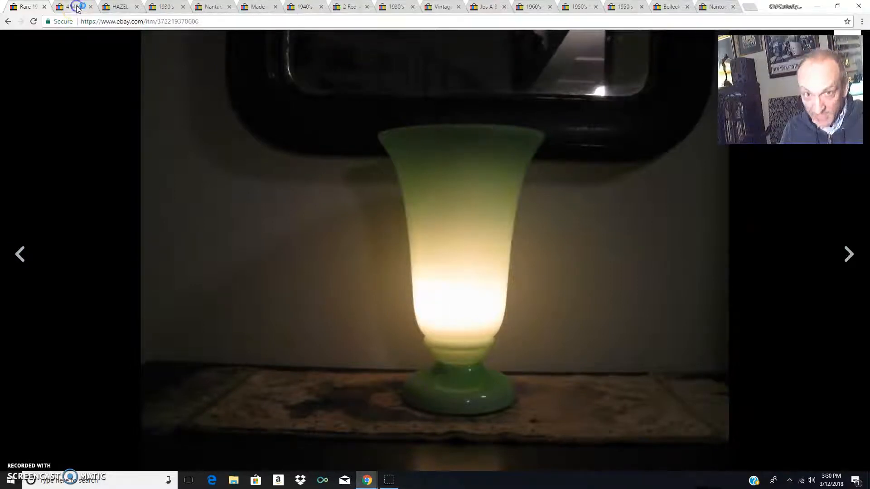
Switch to the Mikasa dessert bowls listing and browse its photos through to the backstamp.
{"action": "left_click", "coordinate": [71, 6]}
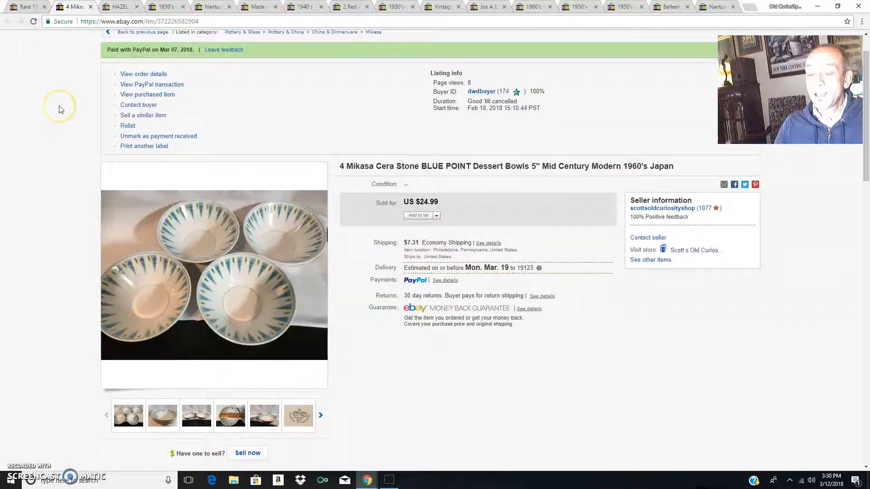
{"action": "scroll", "scroll_direction": "down", "scroll_amount": 3}
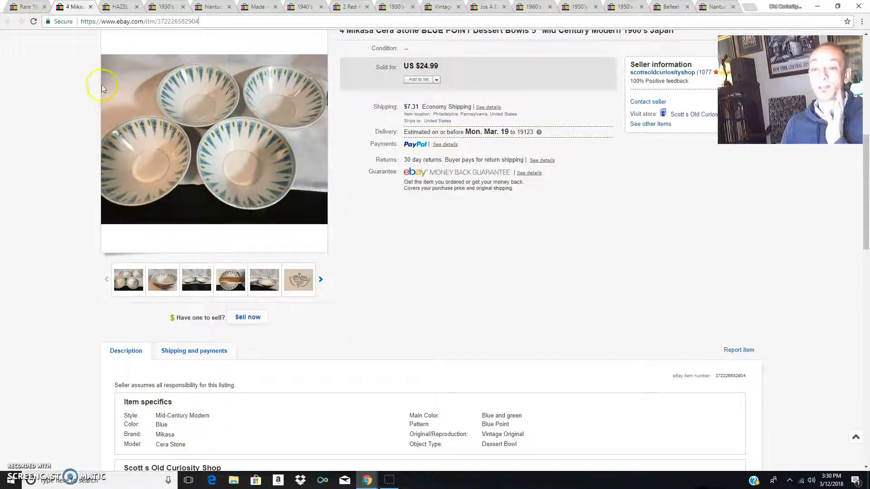
{"action": "left_click", "coordinate": [298, 279]}
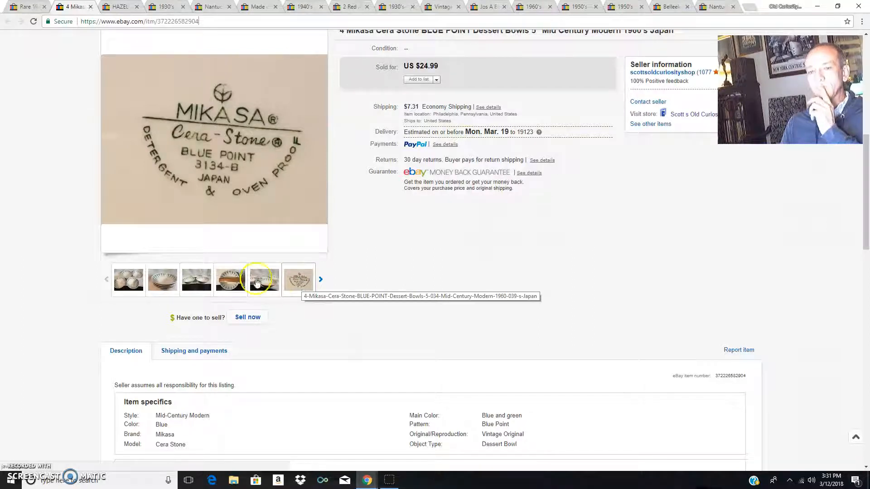
{"action": "left_click", "coordinate": [162, 279]}
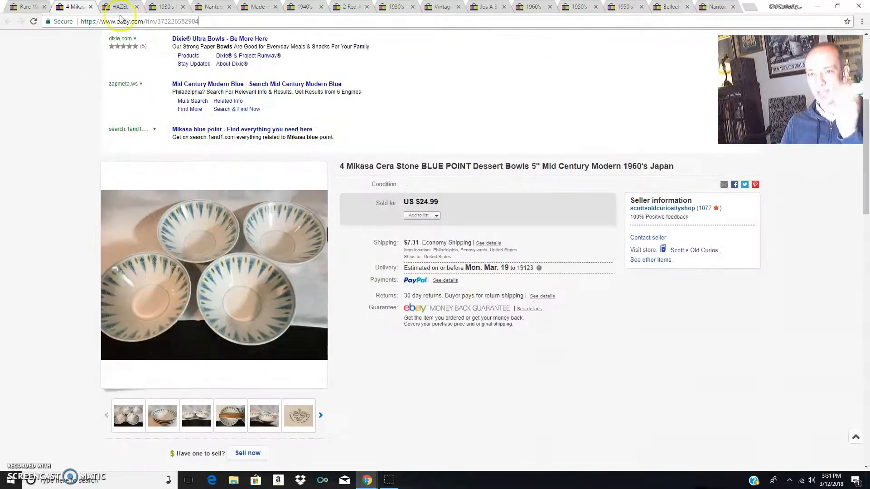
Switch to the Hazel Atlas green butter dish lid listing and scroll to the listing details.
{"action": "left_click", "coordinate": [118, 5]}
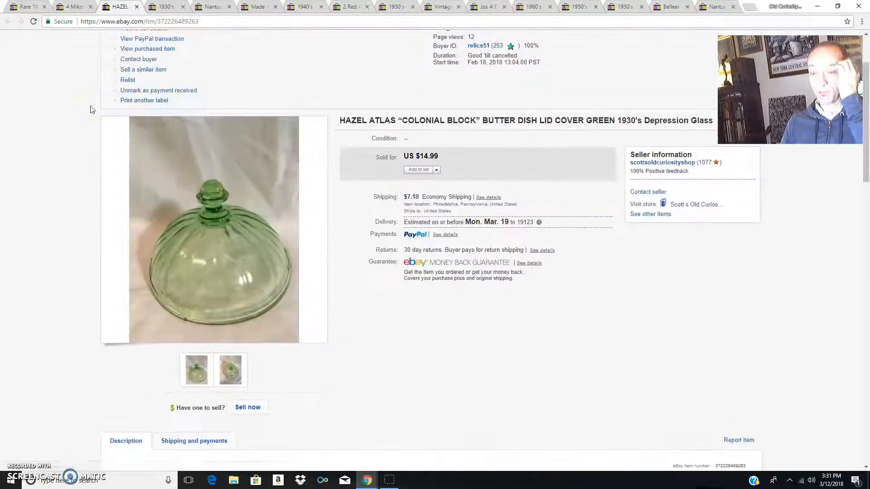
{"action": "scroll", "scroll_direction": "up", "scroll_amount": 3}
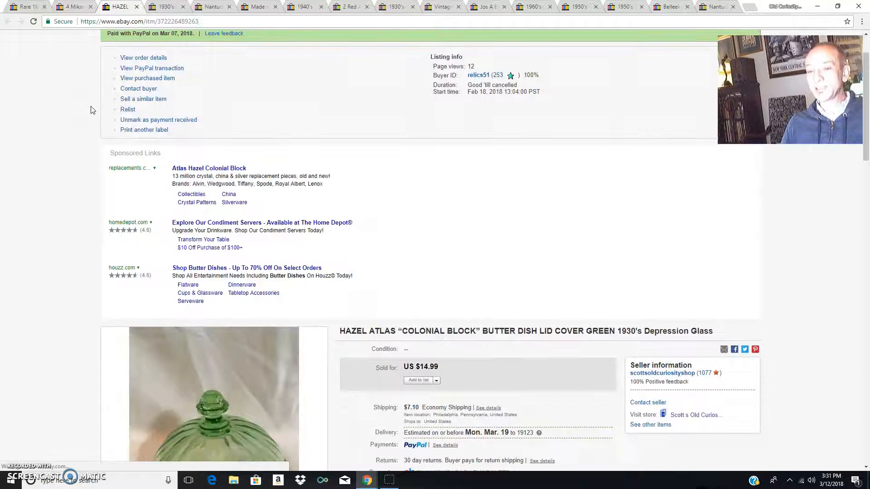
{"action": "scroll", "scroll_direction": "down", "scroll_amount": 3}
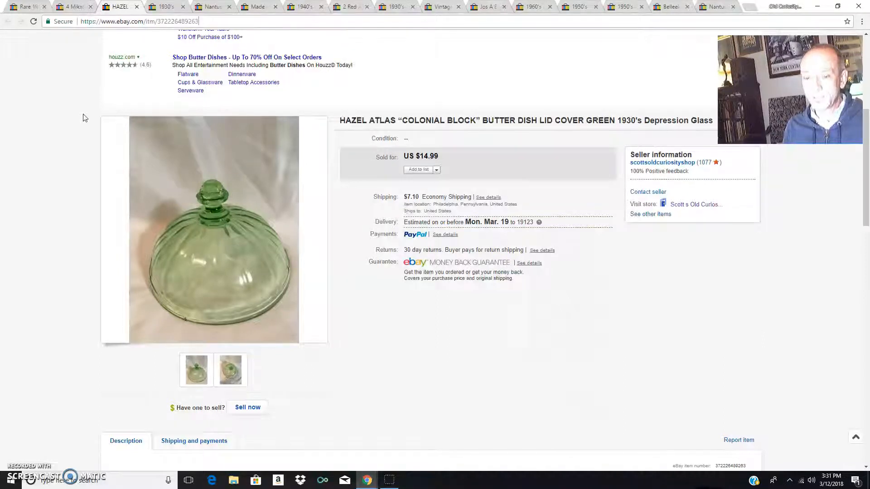
{"action": "mouse_move", "coordinate": [152, 211]}
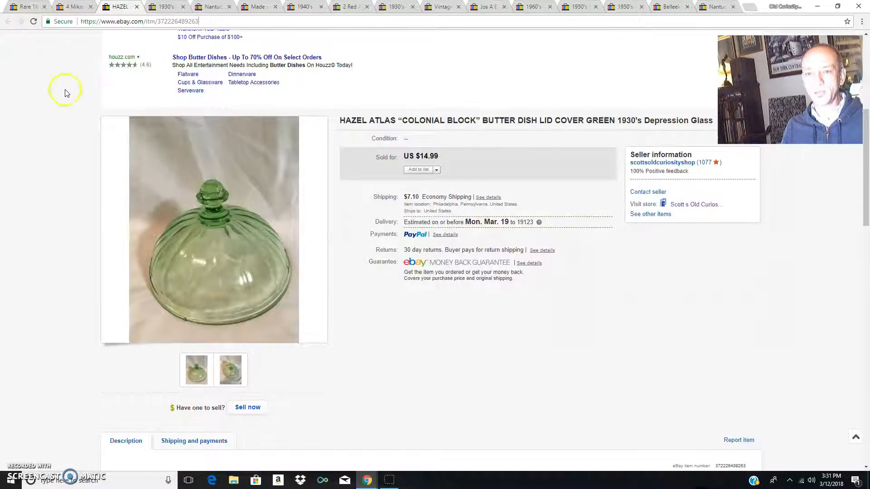
Switch to the Sunflower Green three-footed cake stand listing and scroll to its details.
{"action": "left_click", "coordinate": [164, 6]}
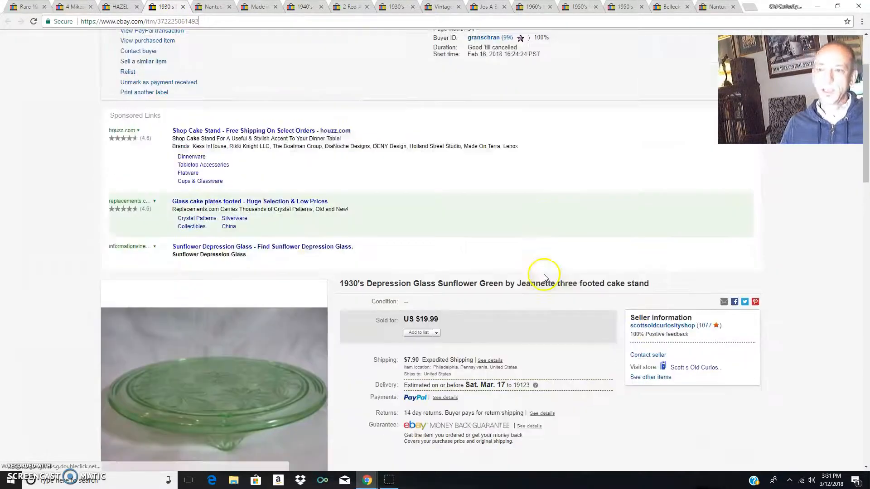
{"action": "scroll", "scroll_direction": "down", "scroll_amount": 3}
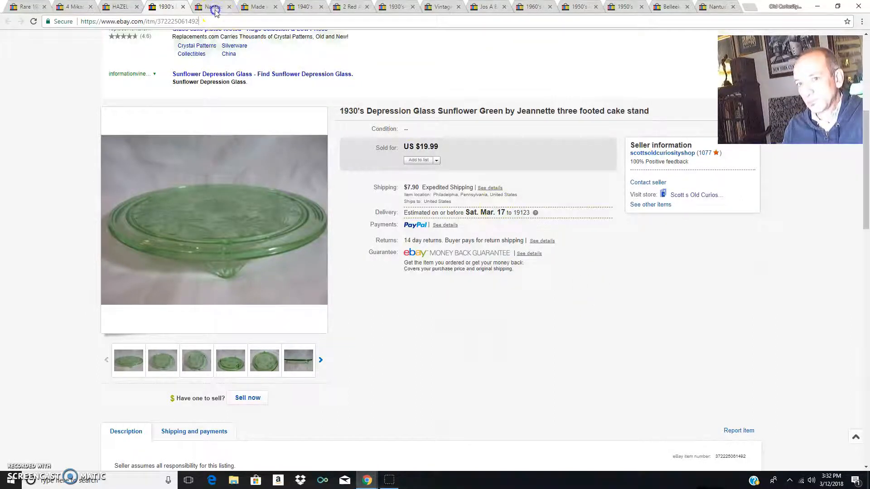
Switch to the Nantucket wine caddy basket listing.
{"action": "left_click", "coordinate": [212, 6]}
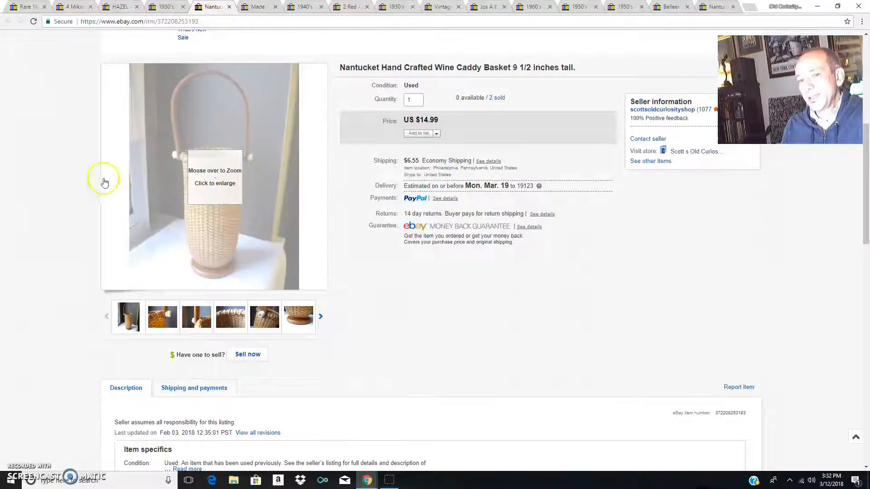
{"action": "mouse_move", "coordinate": [72, 179]}
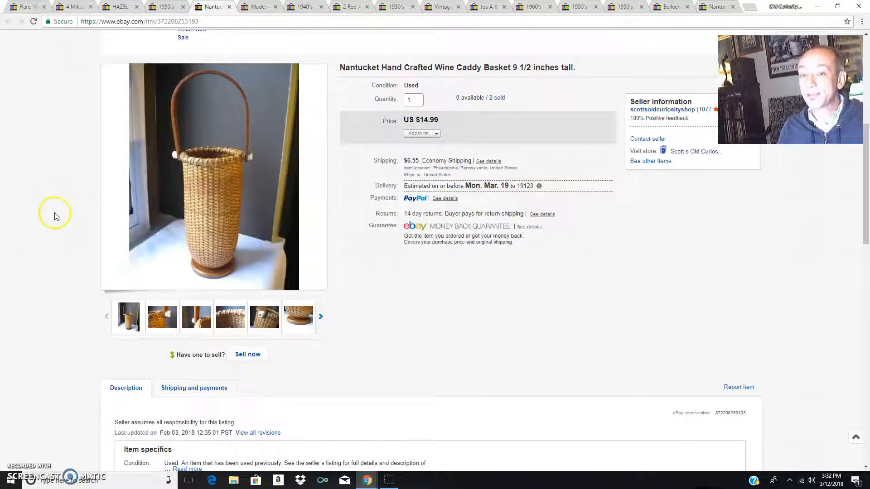
{"action": "mouse_move", "coordinate": [206, 200]}
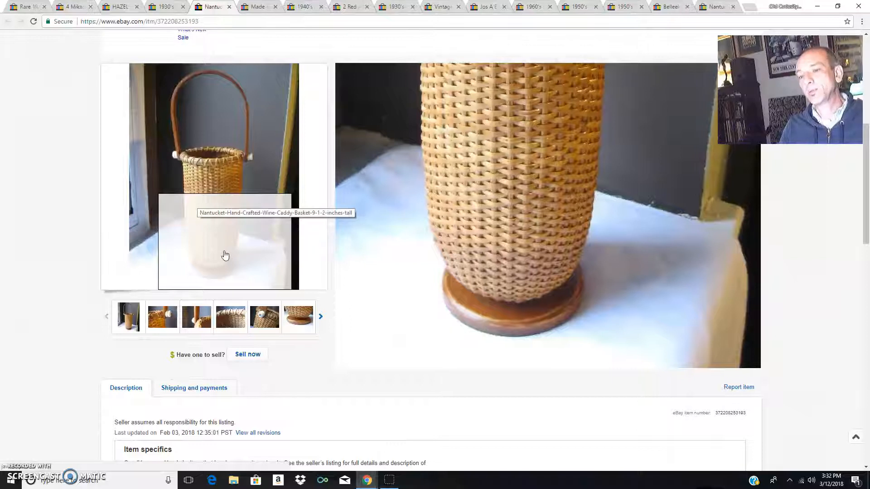
{"action": "left_click", "coordinate": [265, 316]}
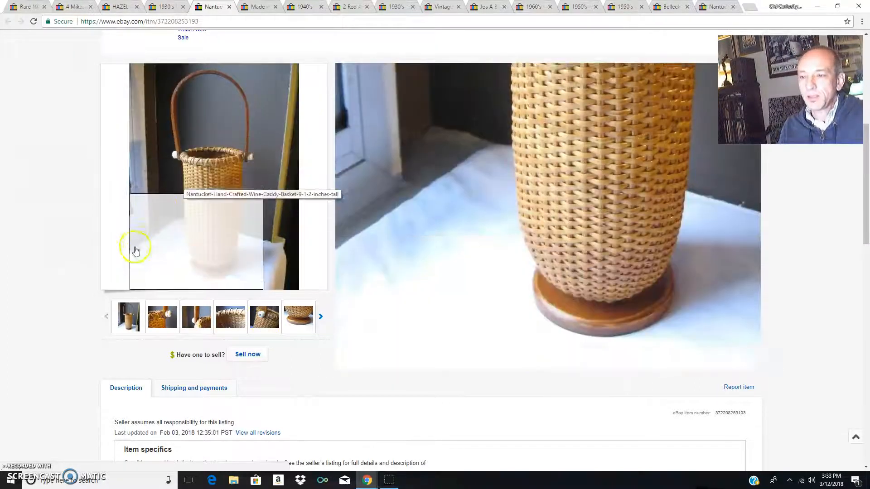
{"action": "mouse_move", "coordinate": [39, 188]}
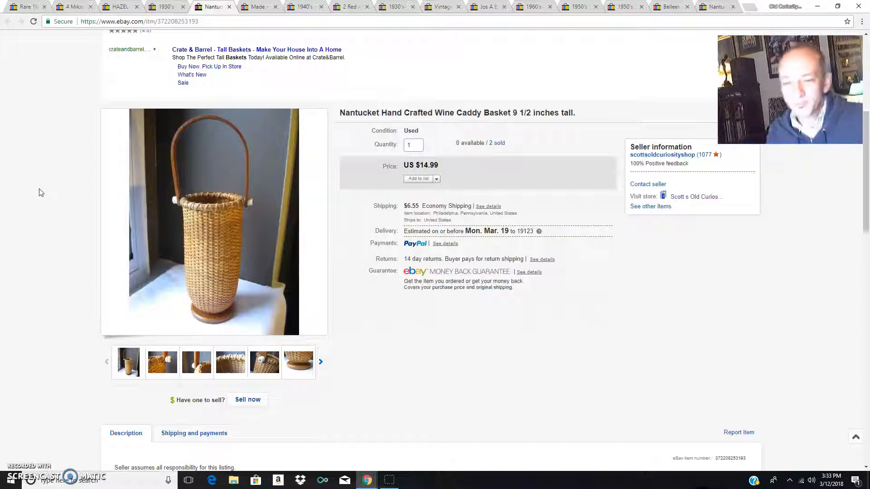
{"action": "mouse_move", "coordinate": [23, 193]}
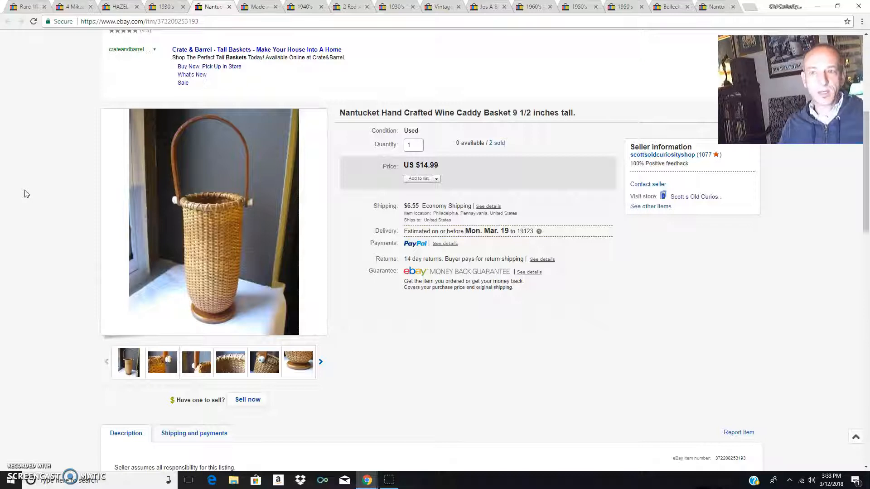
{"action": "scroll", "scroll_direction": "up", "scroll_amount": 3}
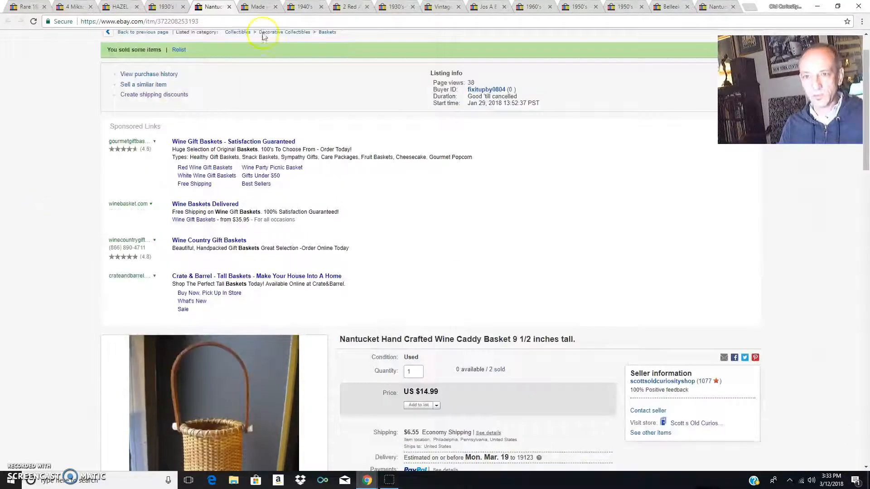
Show the green frog planter's last photo, then move on to the 1940's stapler listing.
{"action": "left_click", "coordinate": [257, 6]}
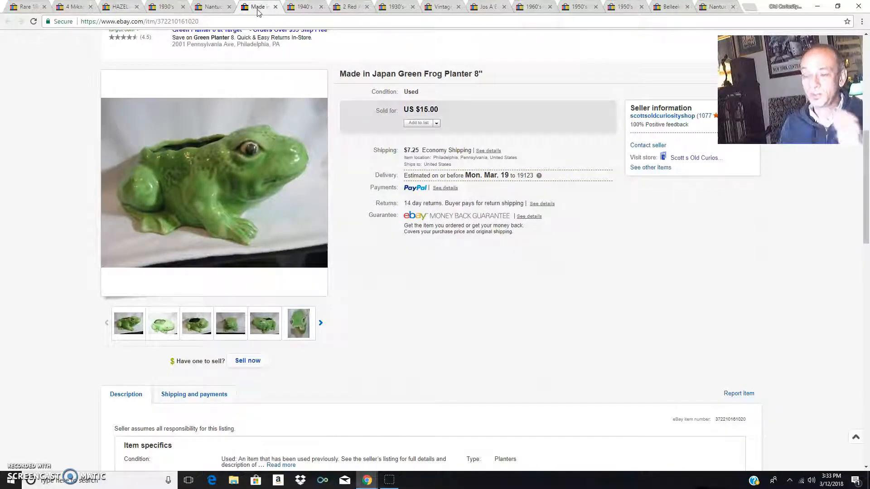
{"action": "mouse_move", "coordinate": [187, 195]}
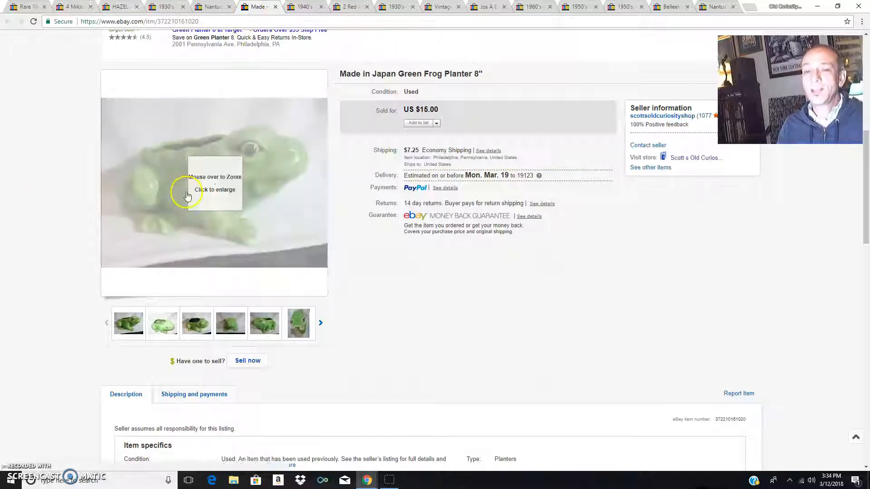
{"action": "mouse_move", "coordinate": [214, 177]}
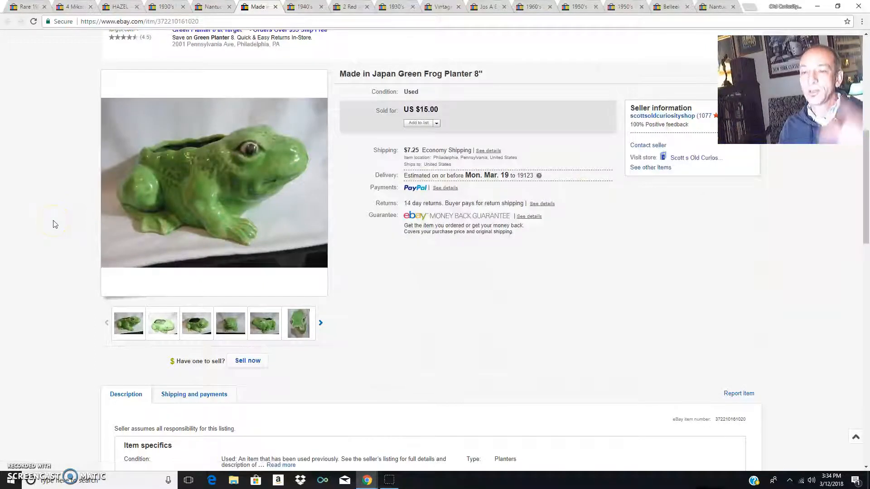
{"action": "left_click", "coordinate": [299, 323]}
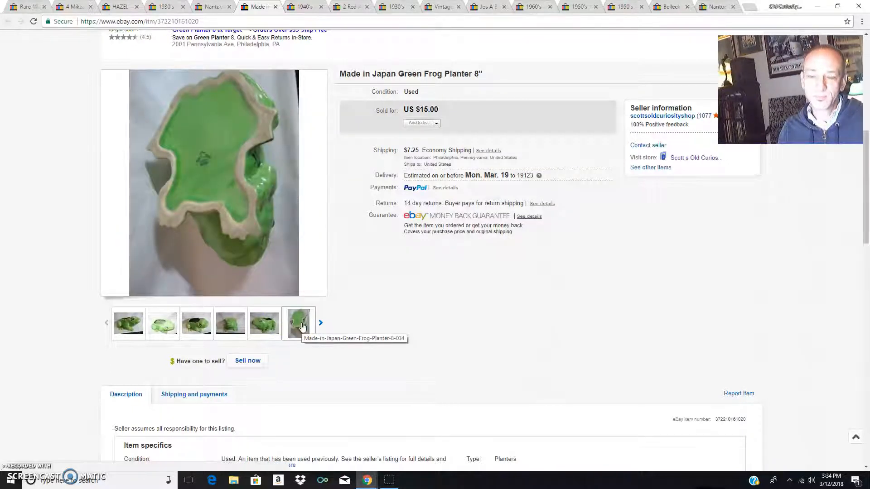
{"action": "left_click", "coordinate": [299, 323]}
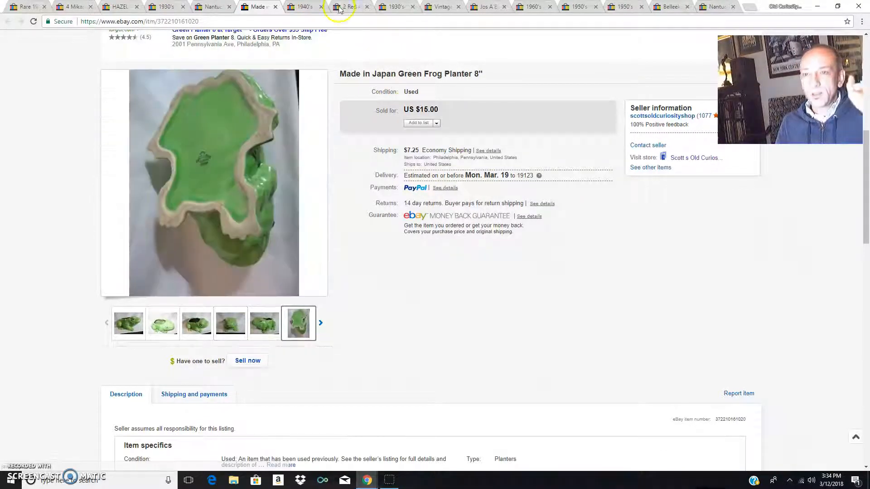
{"action": "left_click", "coordinate": [304, 6]}
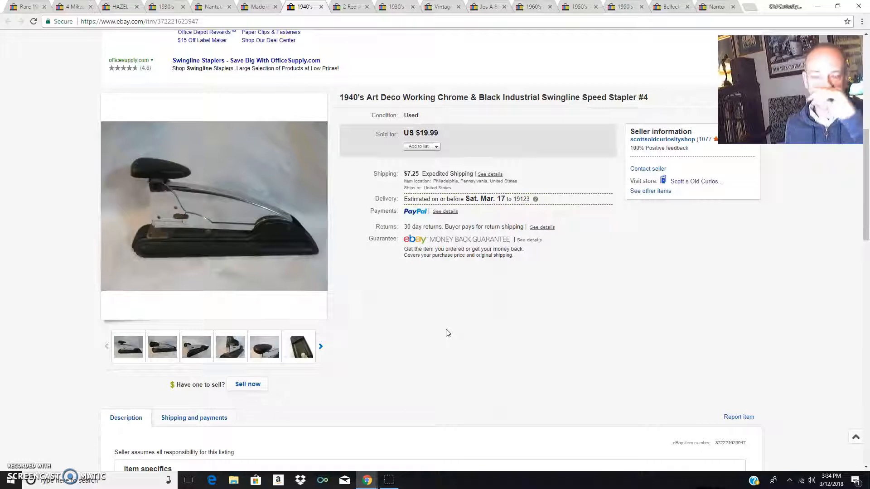
{"action": "mouse_move", "coordinate": [214, 228]}
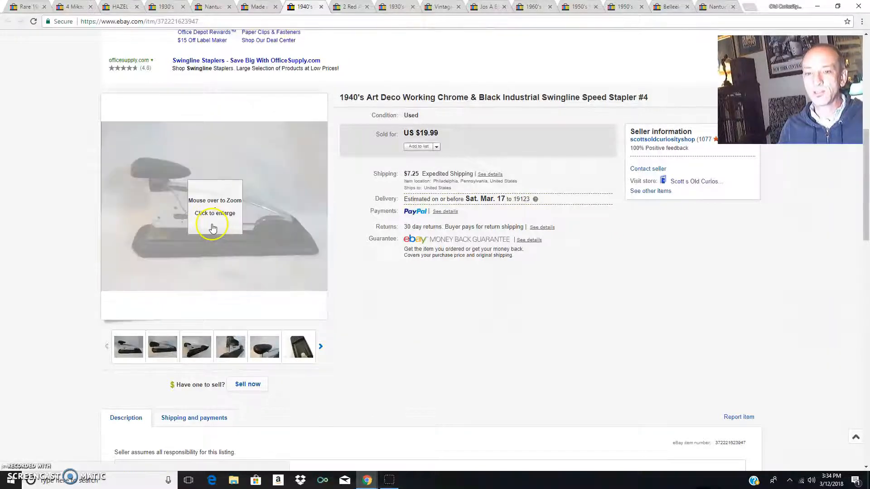
{"action": "mouse_move", "coordinate": [214, 199]}
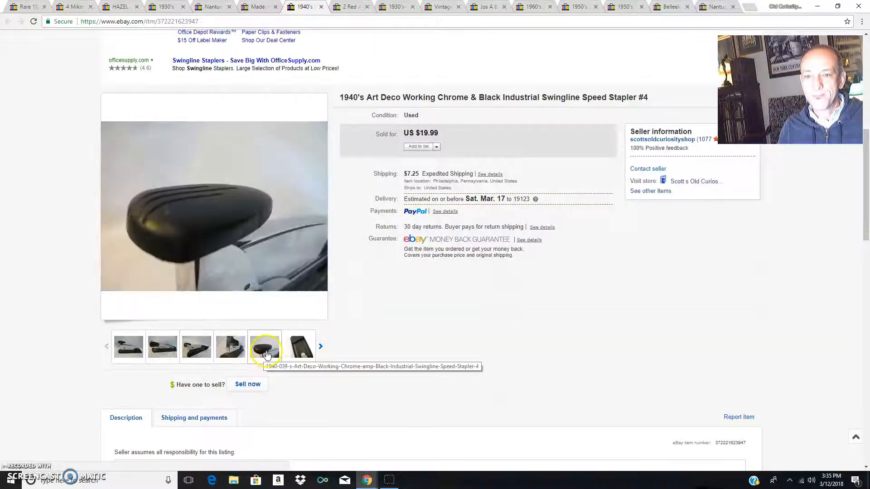
View the stapler close-up photo, then move on to the Bakelite drawer pulls listing.
{"action": "left_click", "coordinate": [264, 346]}
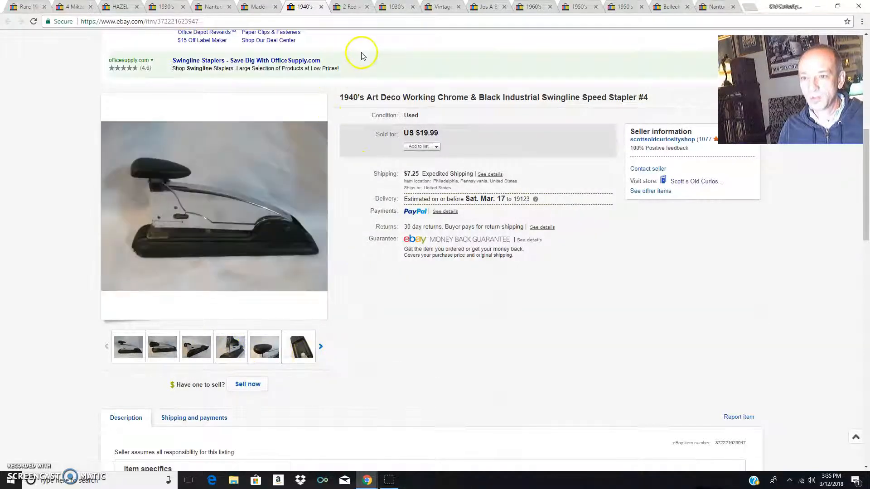
{"action": "left_click", "coordinate": [349, 7]}
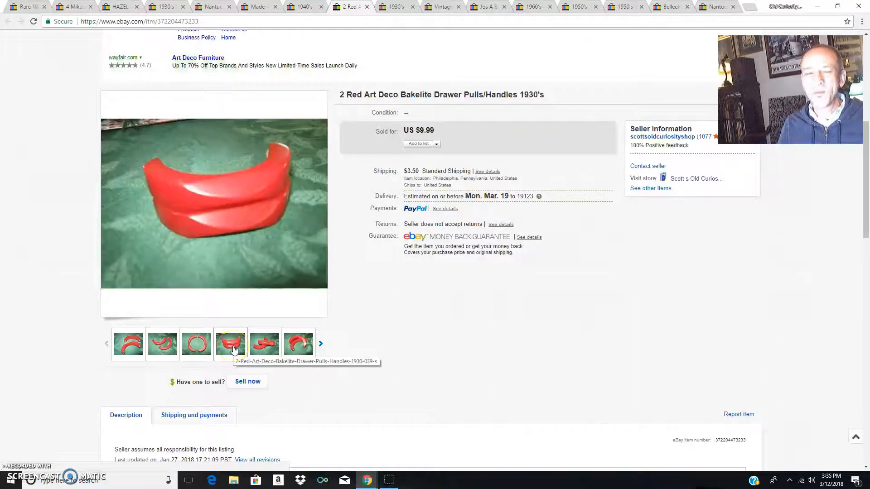
Show the photo of both red Bakelite drawer pulls together.
{"action": "left_click", "coordinate": [196, 344]}
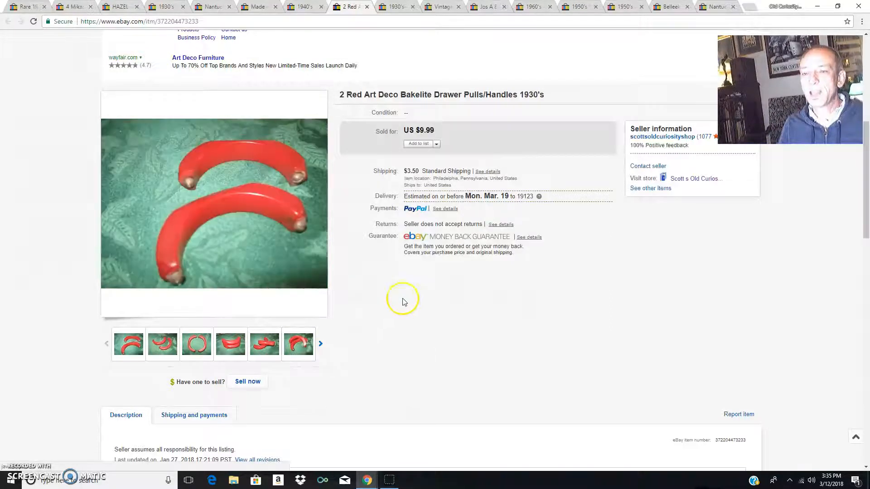
{"action": "mouse_move", "coordinate": [371, 305]}
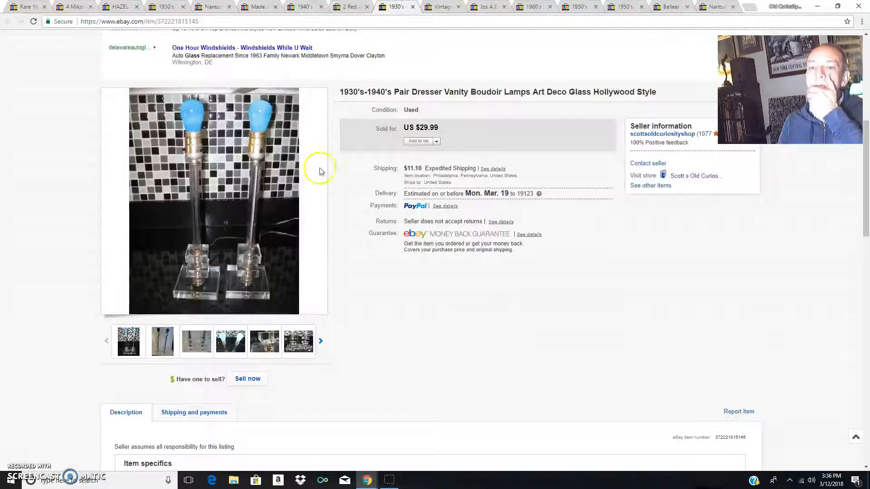
{"action": "mouse_move", "coordinate": [217, 211]}
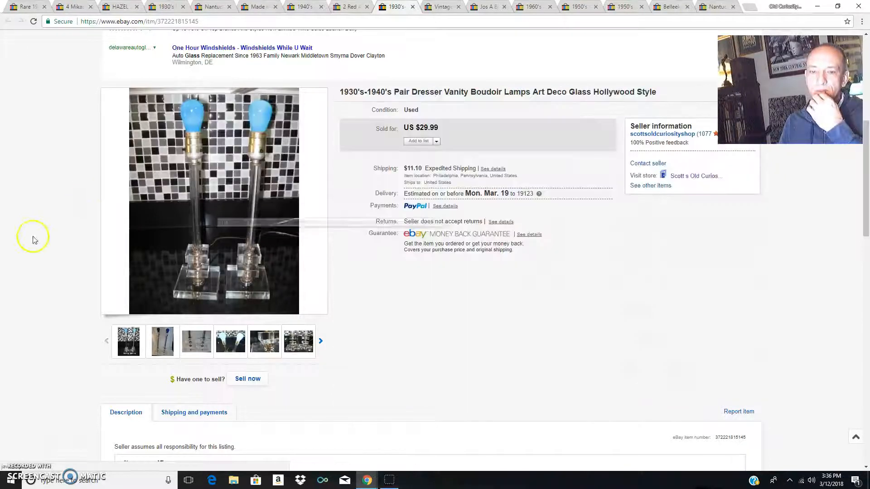
{"action": "mouse_move", "coordinate": [299, 341]}
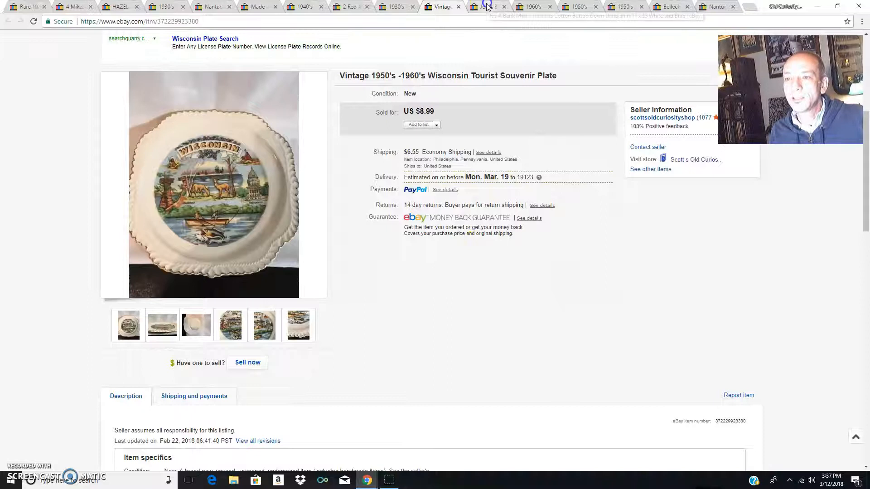
Pass the Jos A Bank shirt listing to the Corning Ware bake tray and view another of its photos.
{"action": "left_click", "coordinate": [487, 6]}
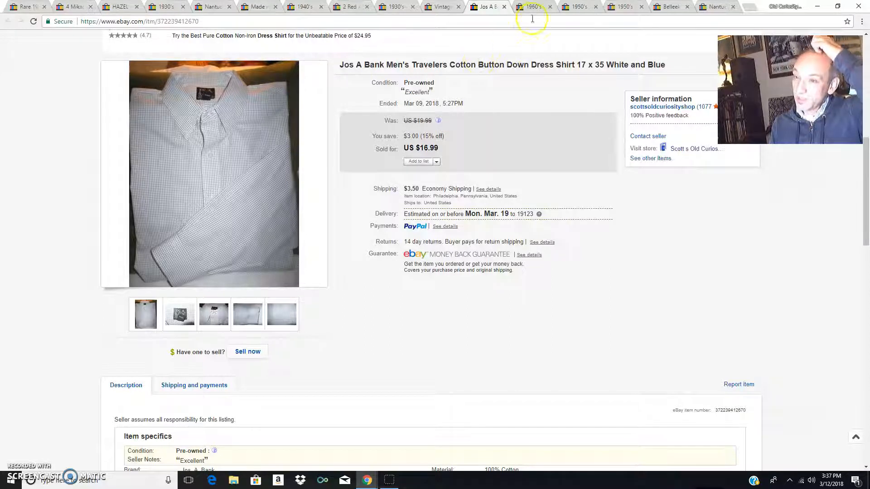
{"action": "left_click", "coordinate": [532, 6]}
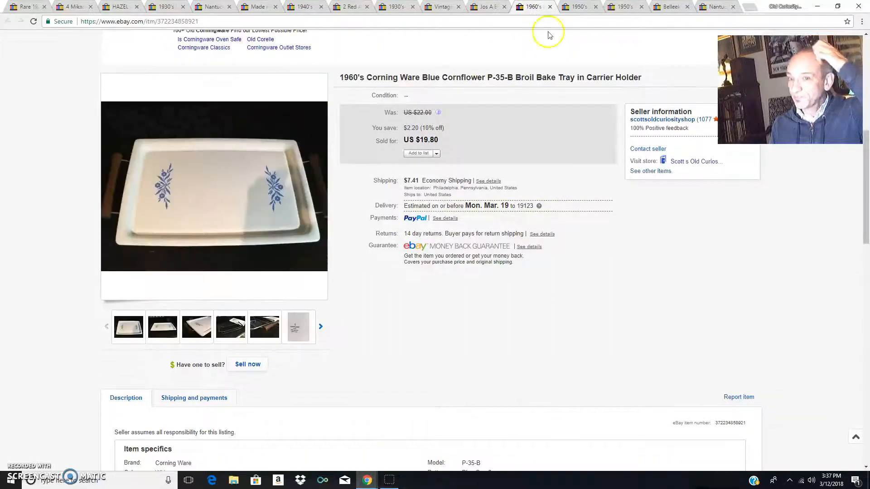
{"action": "mouse_move", "coordinate": [574, 191]}
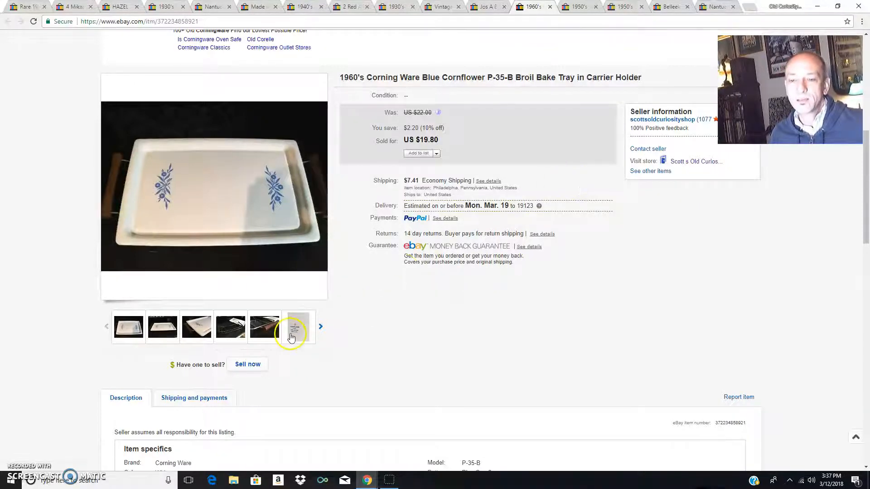
{"action": "left_click", "coordinate": [299, 327]}
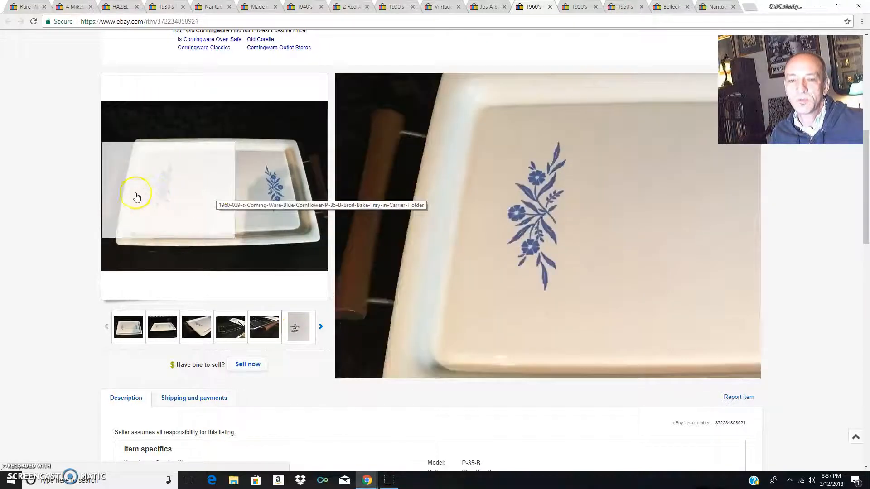
{"action": "mouse_move", "coordinate": [284, 206]}
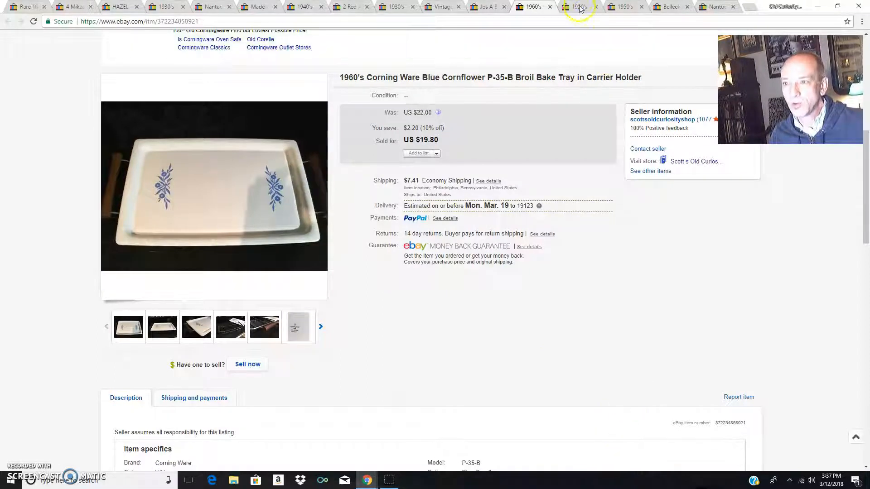
Switch to the Hazel Atlas pink crinoline cereal bowls listing.
{"action": "left_click", "coordinate": [579, 7]}
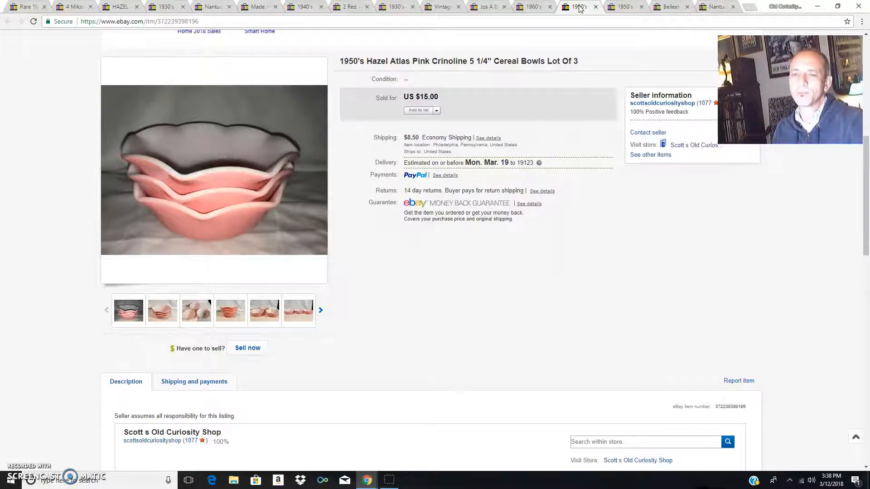
{"action": "mouse_move", "coordinate": [166, 179]}
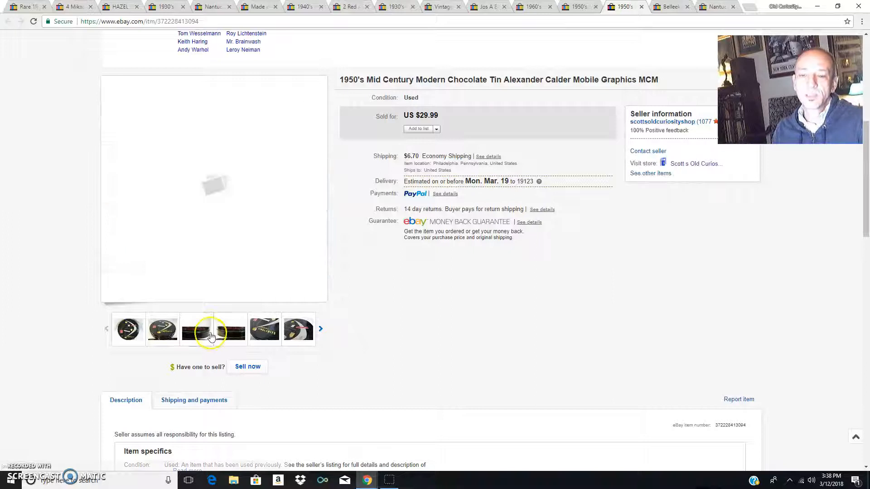
View another photo of the 1950's chocolate tin, then move on to the Belleek vase listing.
{"action": "left_click", "coordinate": [213, 329]}
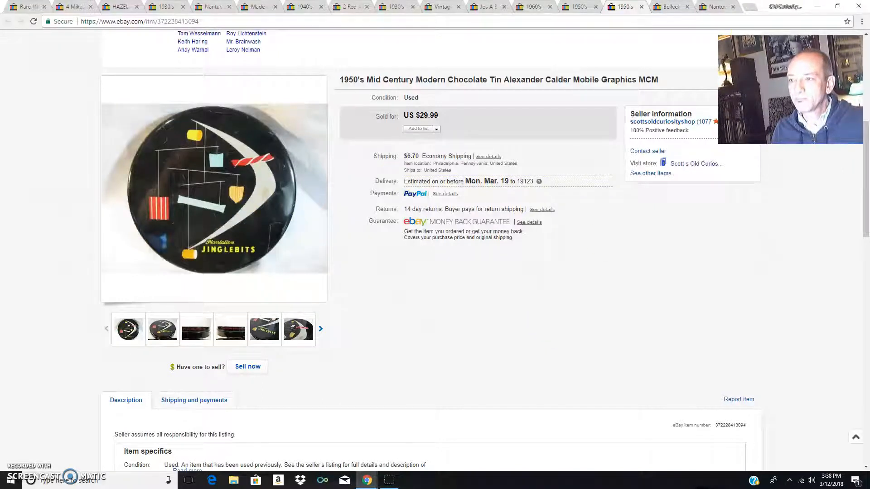
{"action": "left_click", "coordinate": [672, 7]}
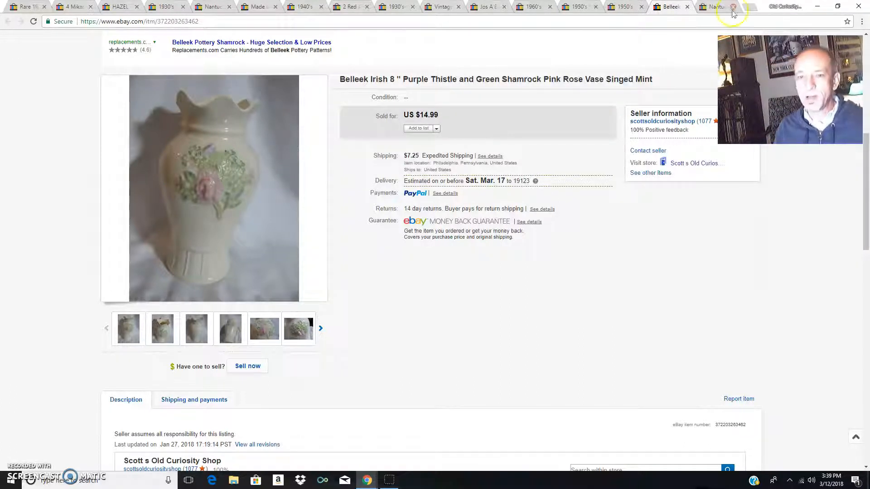
{"action": "mouse_move", "coordinate": [199, 188]}
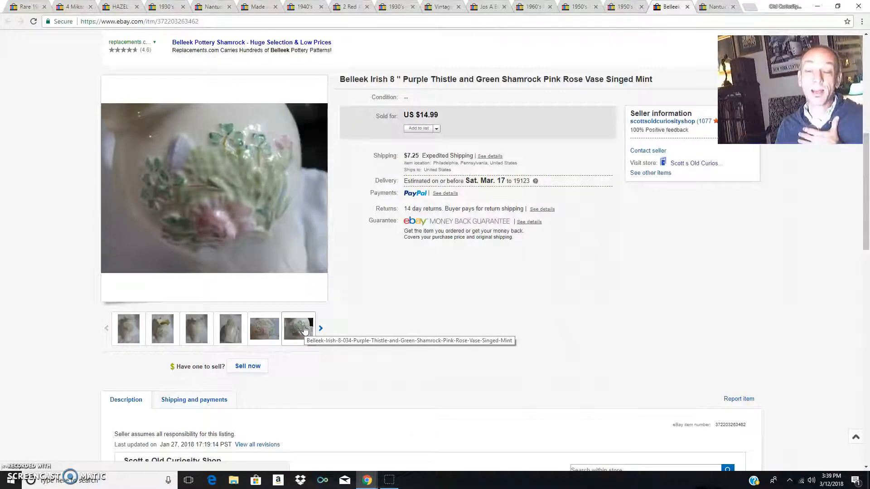
{"action": "mouse_move", "coordinate": [288, 325]}
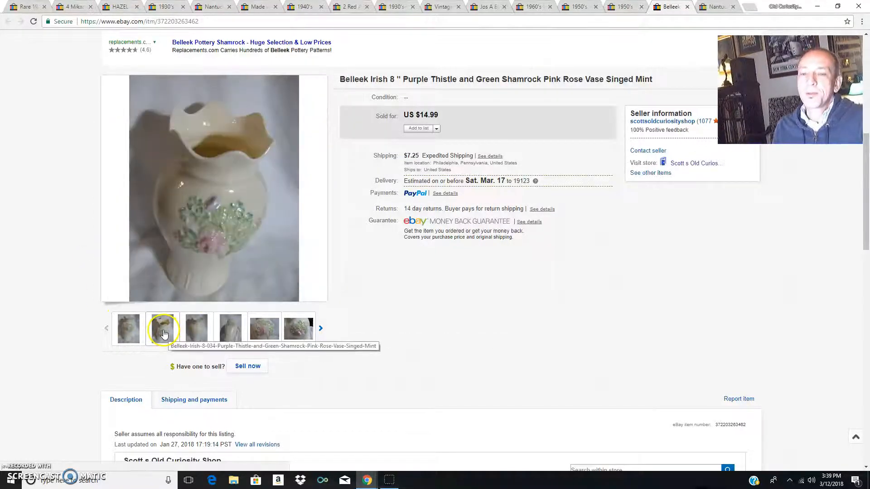
Scroll the Belleek vase listing, then switch to the Nantucket wine caddy basket listing.
{"action": "scroll", "scroll_direction": "down", "scroll_amount": 3}
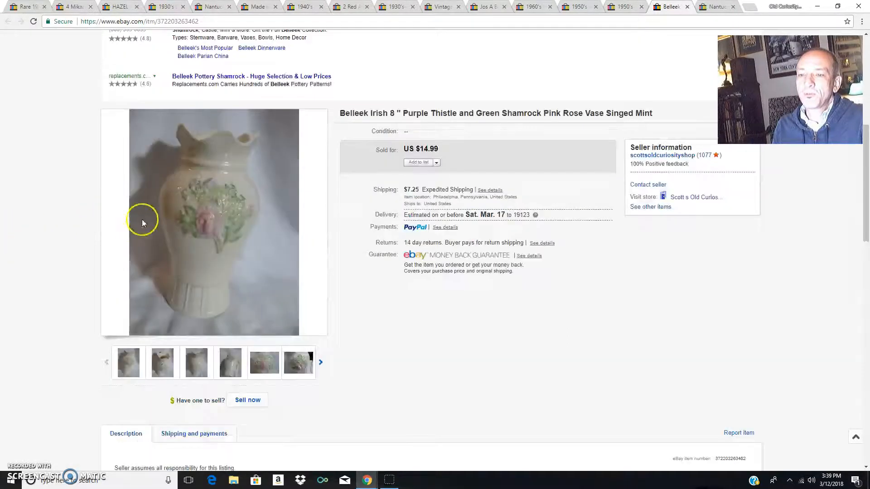
{"action": "left_click", "coordinate": [716, 6]}
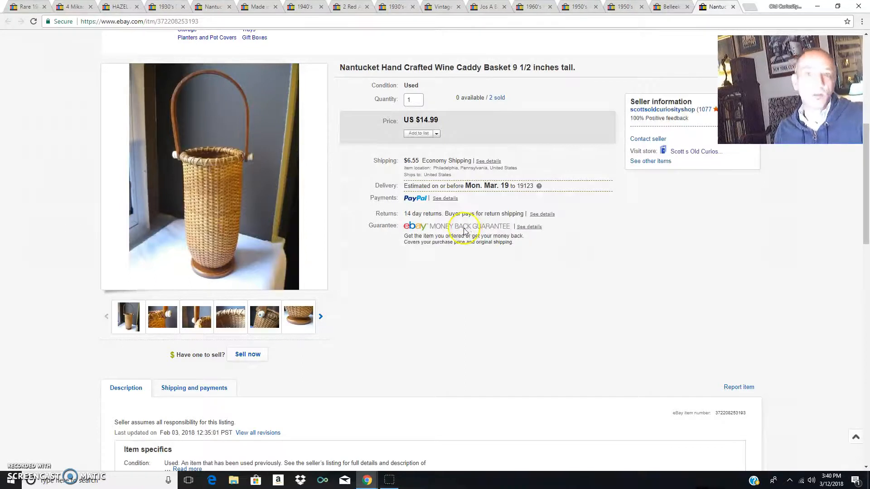
{"action": "mouse_move", "coordinate": [460, 295]}
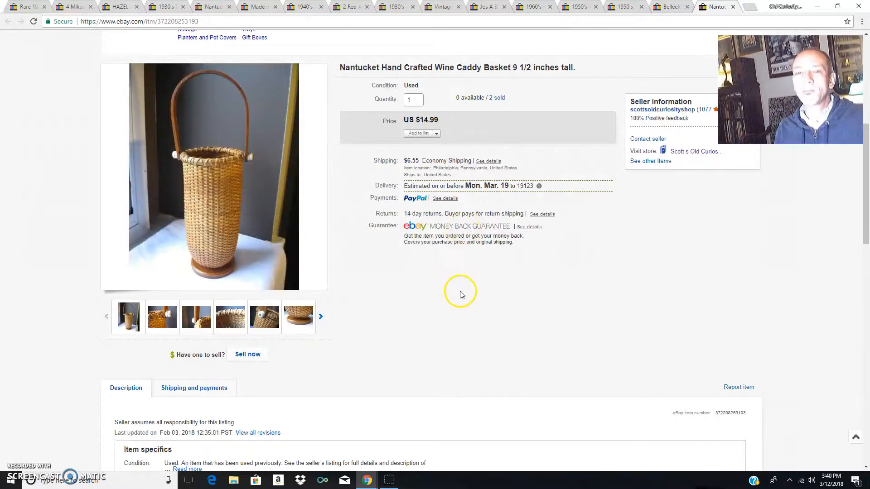